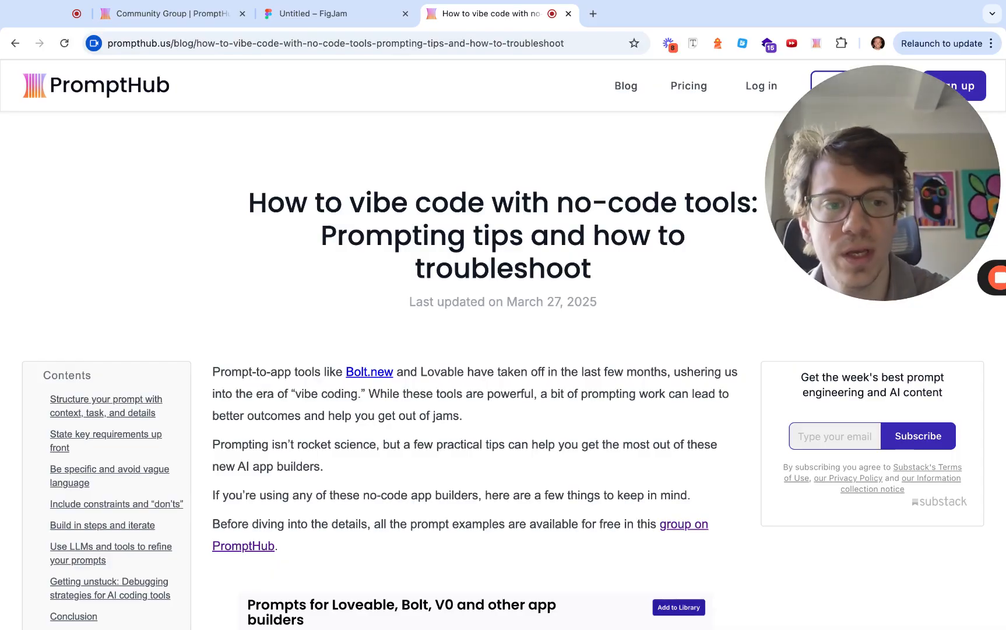
Show the FigJam outline board with the six AI coding tips and the 'Getting unstuck' section
{"action": "left_click", "coordinate": [335, 14]}
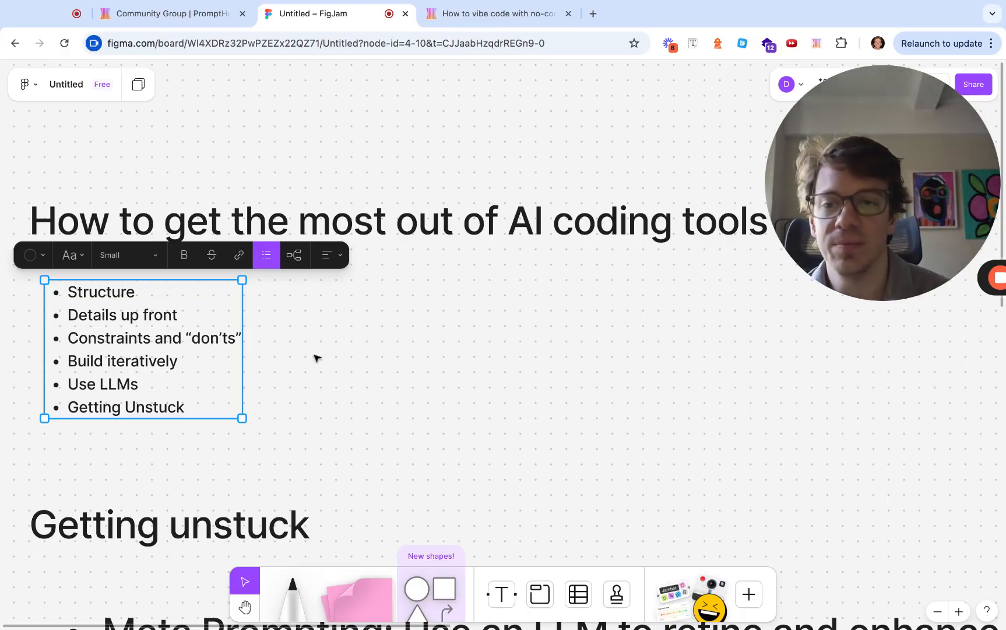
{"action": "mouse_move", "coordinate": [231, 124]}
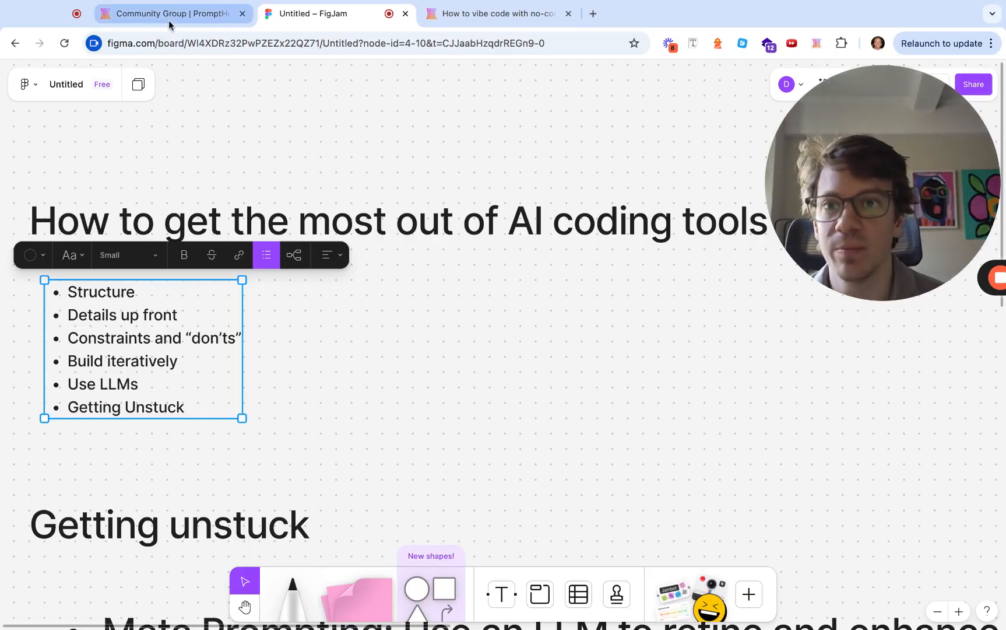
Open the 'Example new project: Quiz Platform Requirements' prompt from the Community Group list
{"action": "left_click", "coordinate": [164, 13]}
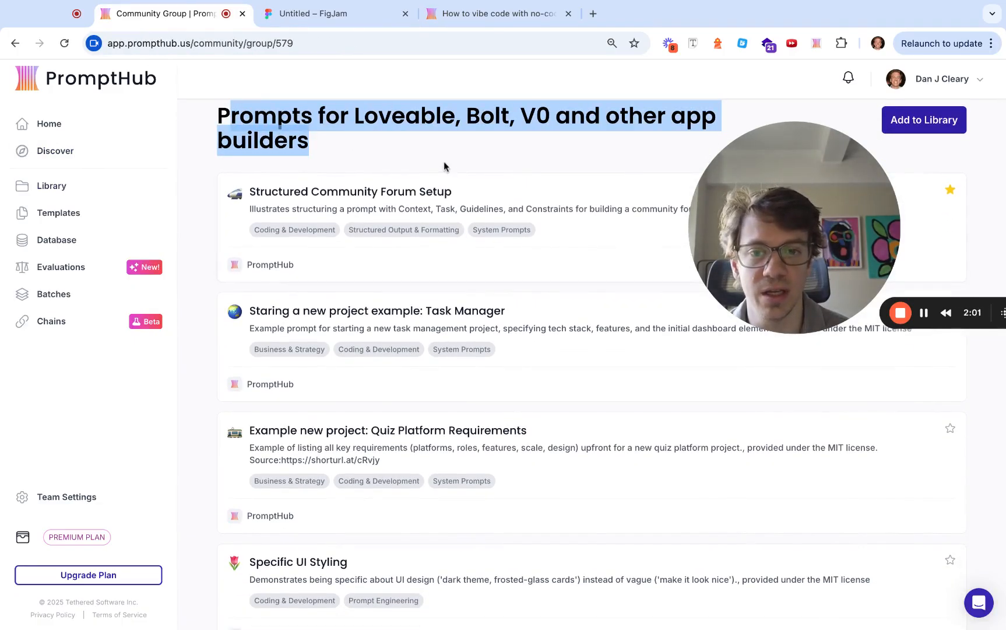
{"action": "scroll", "scroll_direction": "down", "scroll_amount": 3}
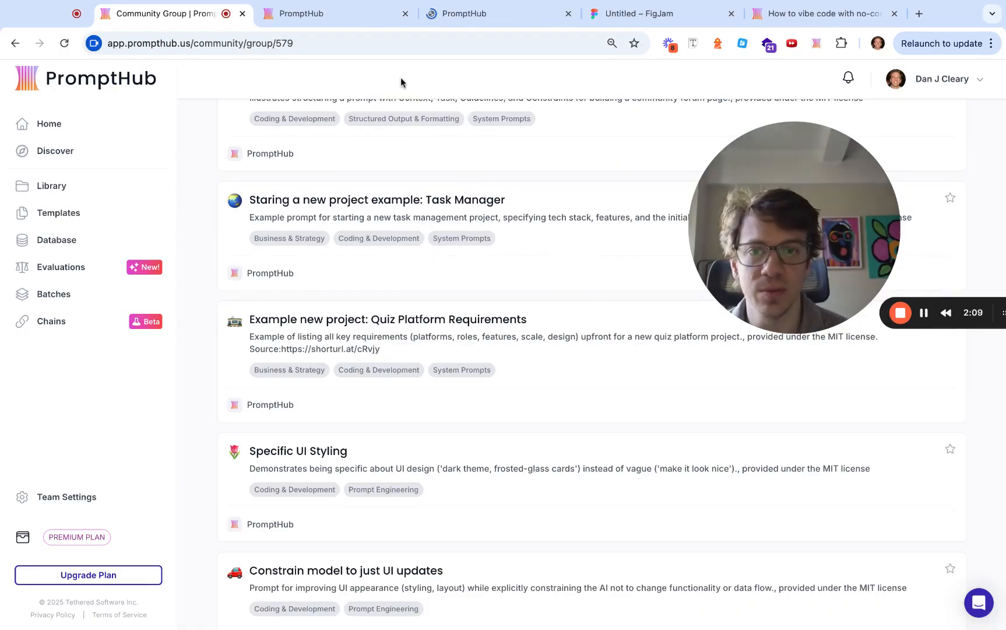
{"action": "left_click", "coordinate": [387, 319]}
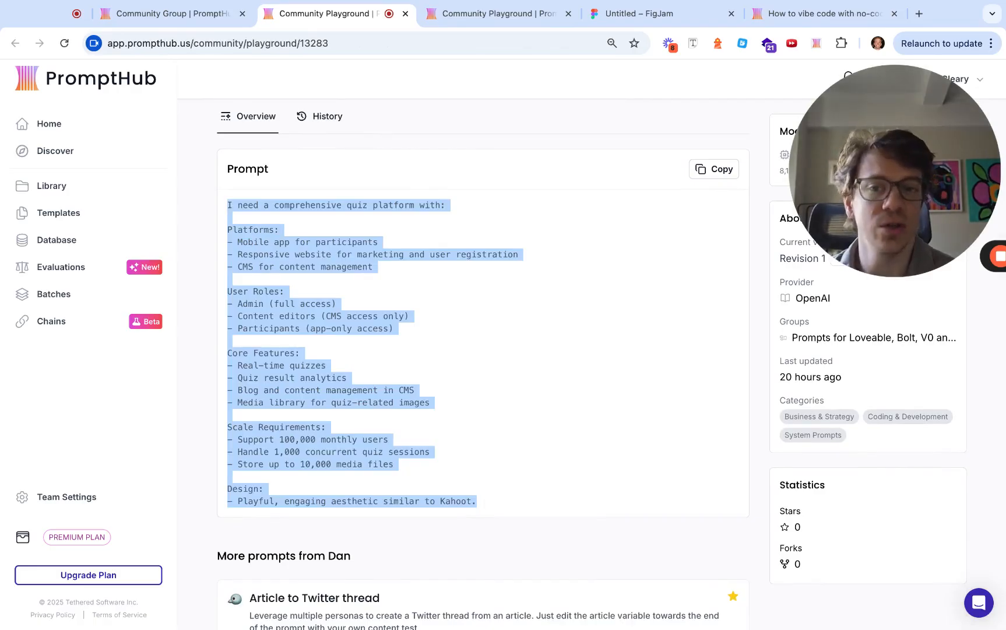
Clear the prompt text highlight, review the quiz prompt, and return to FigJam
{"action": "left_click", "coordinate": [258, 348]}
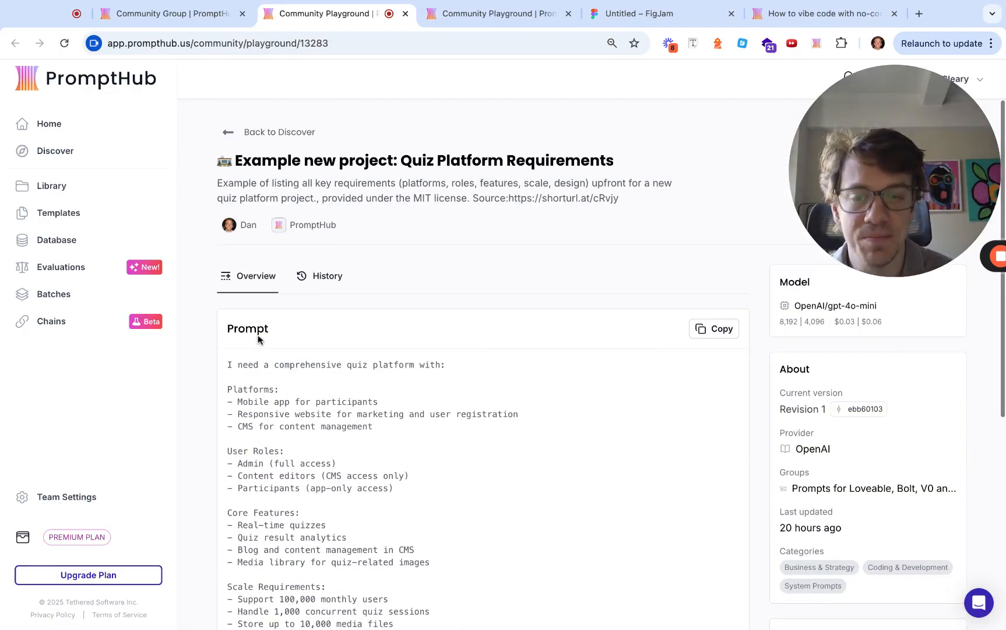
{"action": "left_click", "coordinate": [498, 13]}
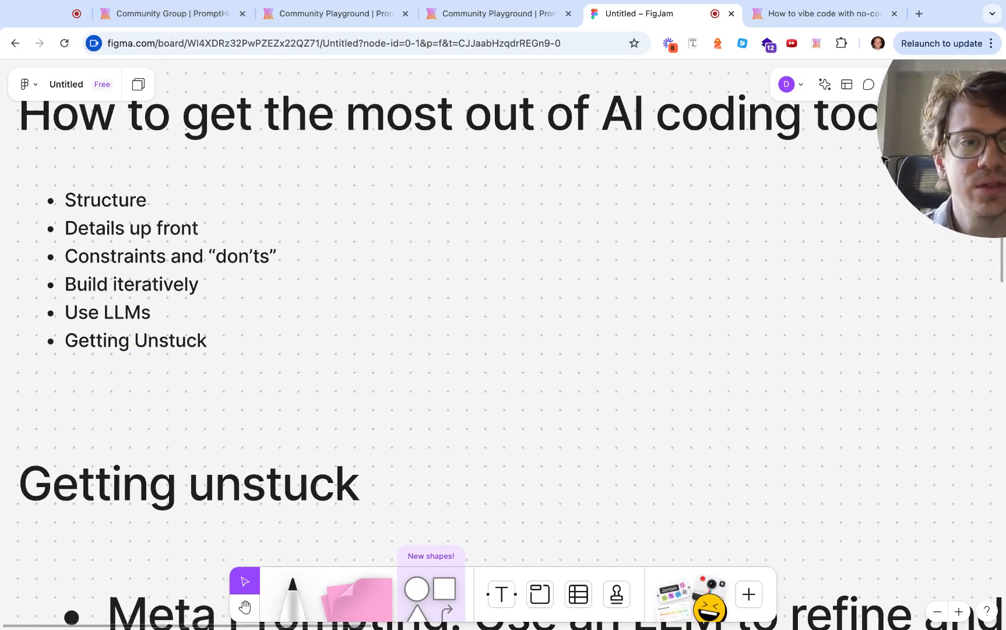
Open 'Constrain model to just UI updates' from the Community Group in a new tab
{"action": "left_click", "coordinate": [168, 13]}
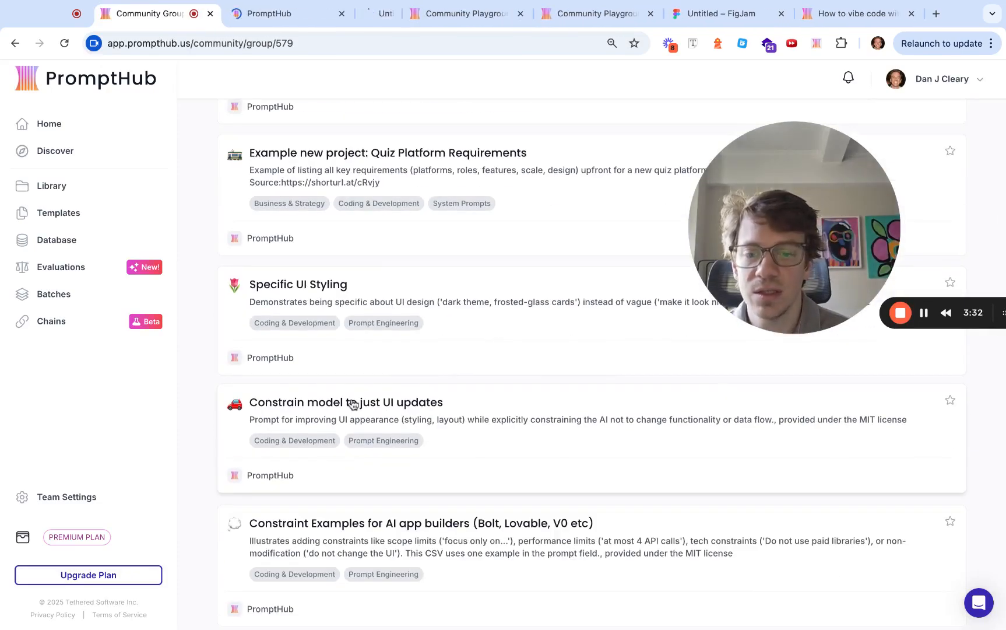
{"action": "left_click", "coordinate": [269, 13]}
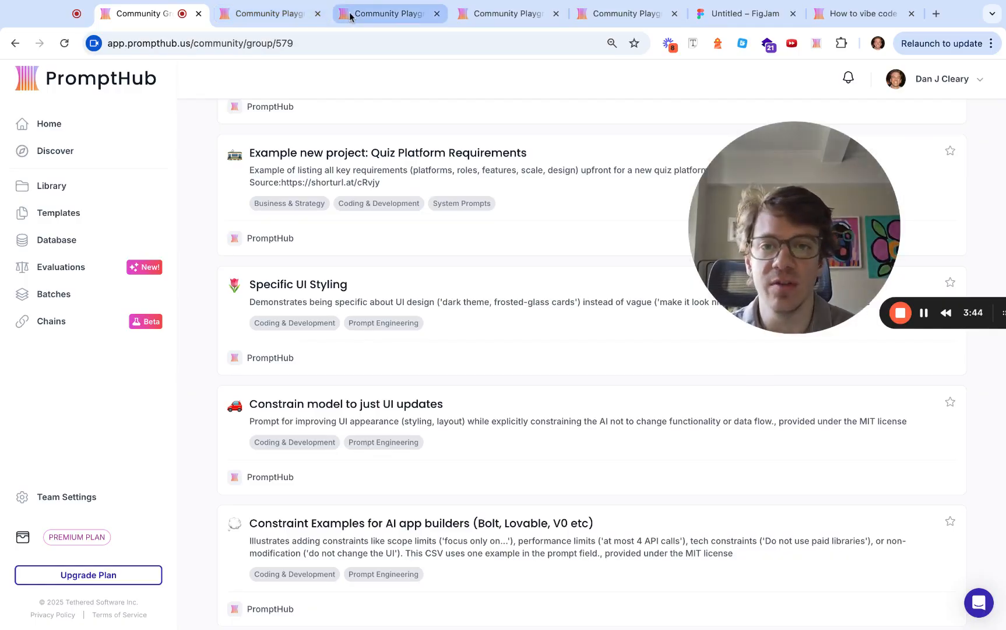
Read the UI-only constraint prompt, highlighting the word 'UI', then return to FigJam
{"action": "left_click", "coordinate": [345, 403]}
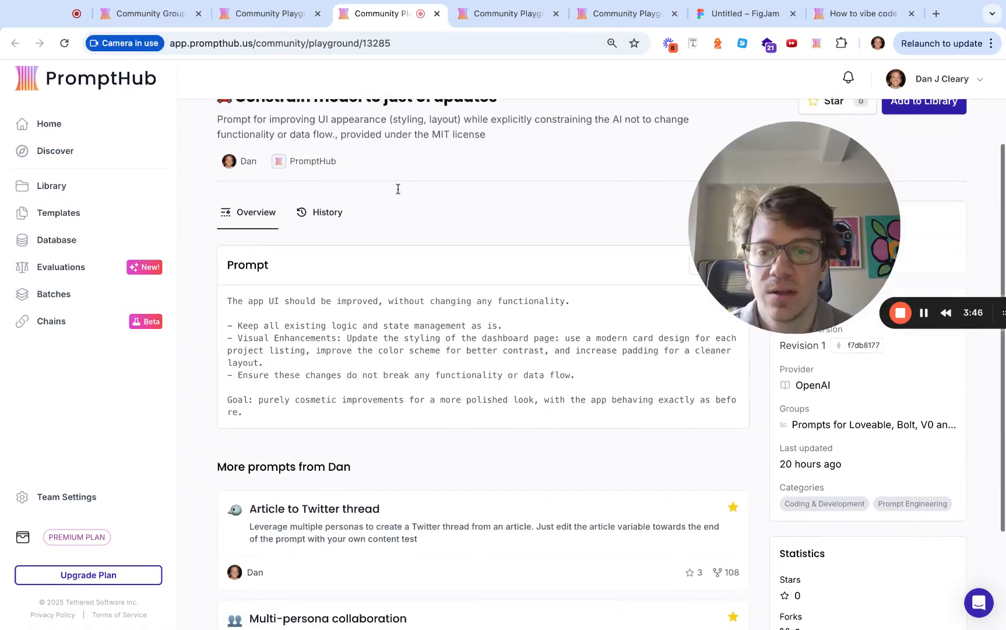
{"action": "scroll", "scroll_direction": "down", "scroll_amount": 3}
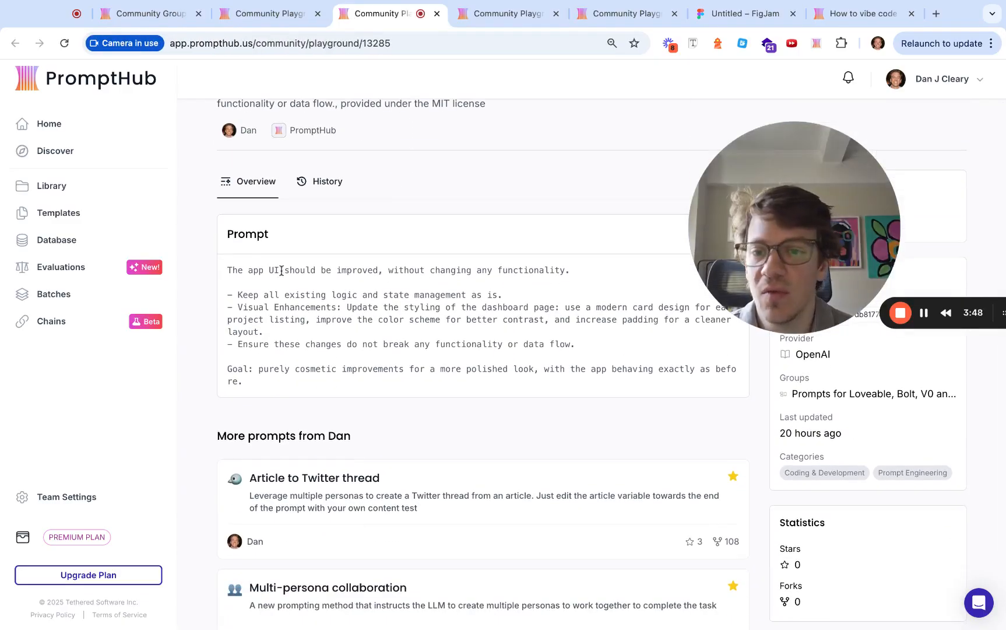
{"action": "double_click", "coordinate": [274, 269]}
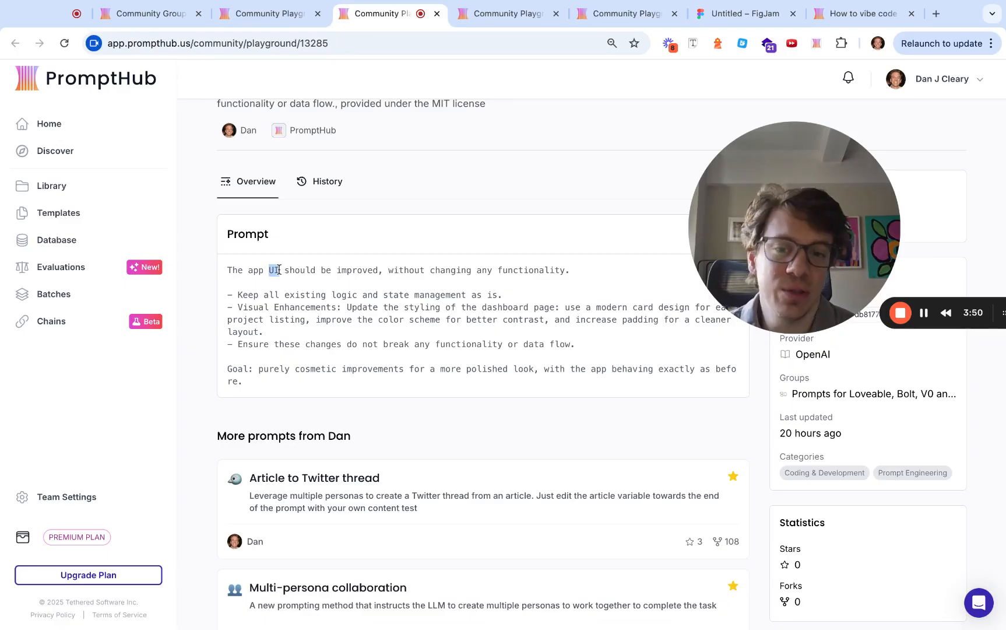
{"action": "scroll", "scroll_direction": "down", "scroll_amount": 3}
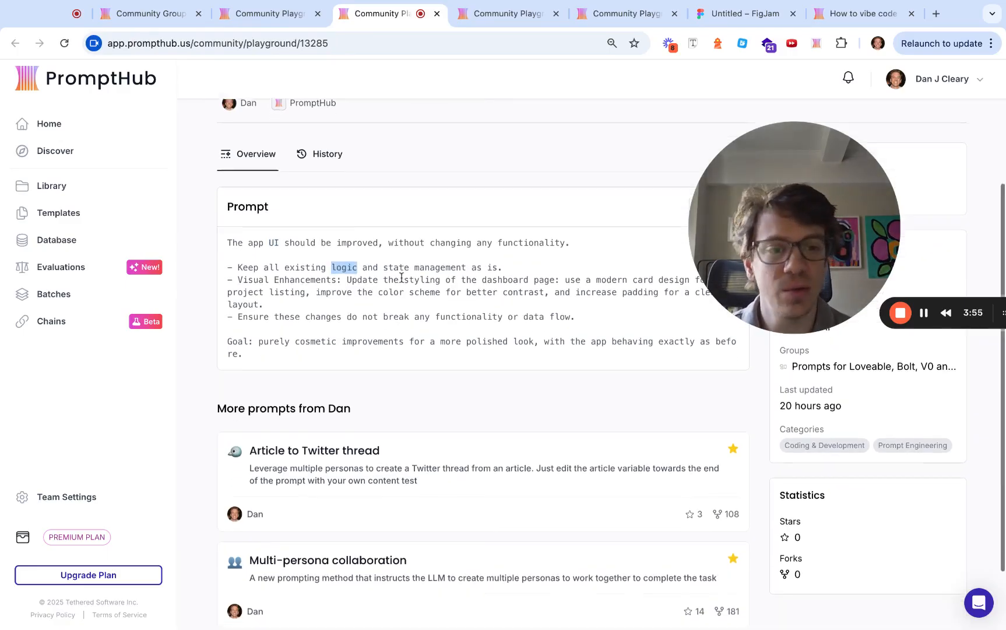
{"action": "scroll", "scroll_direction": "down", "scroll_amount": 3}
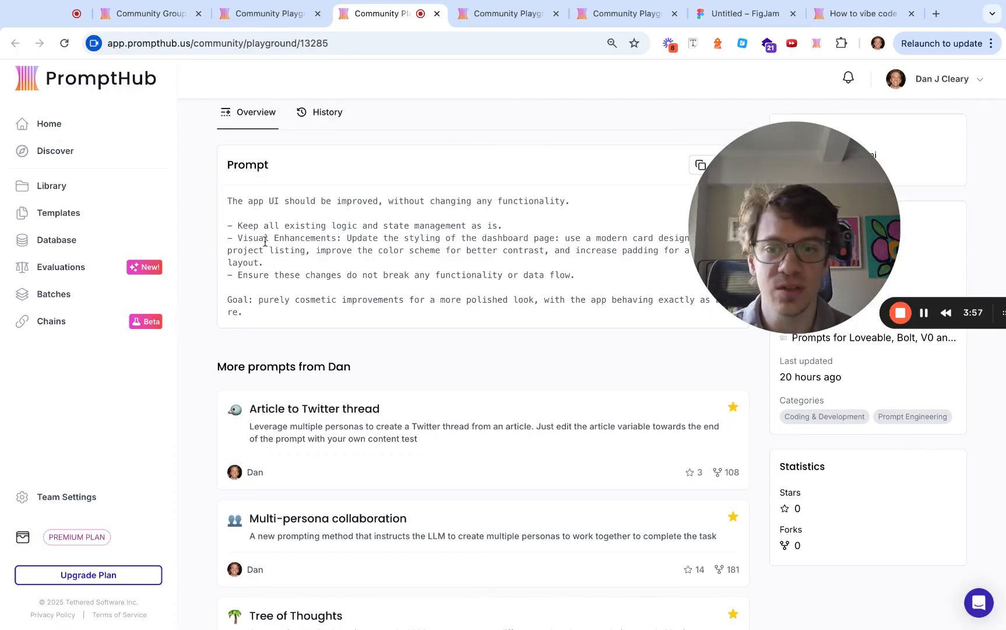
{"action": "left_click_drag", "start_coordinate": [319, 275], "coordinate": [445, 274]}
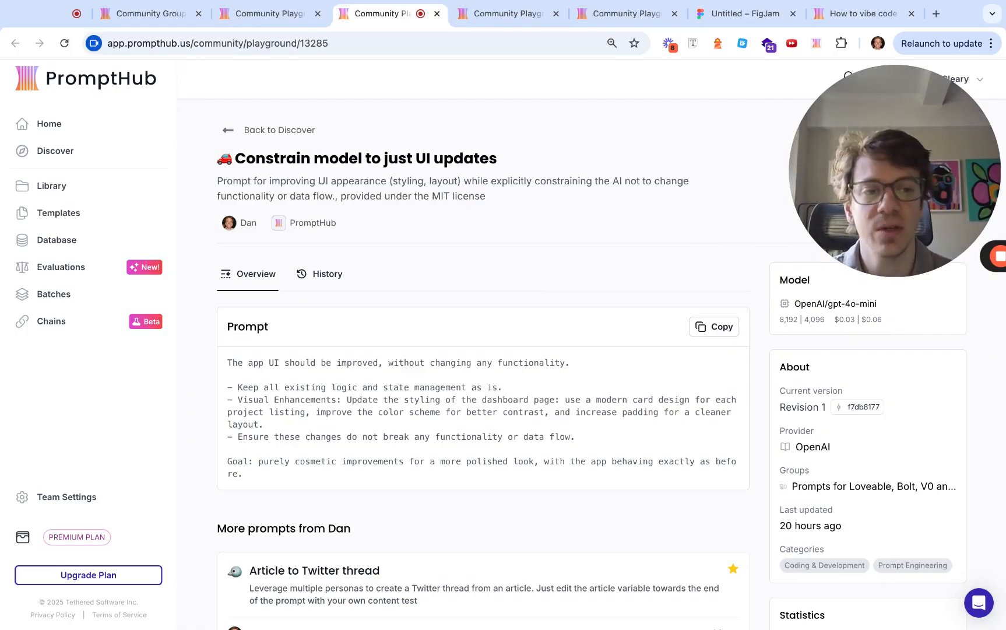
{"action": "mouse_move", "coordinate": [445, 134]}
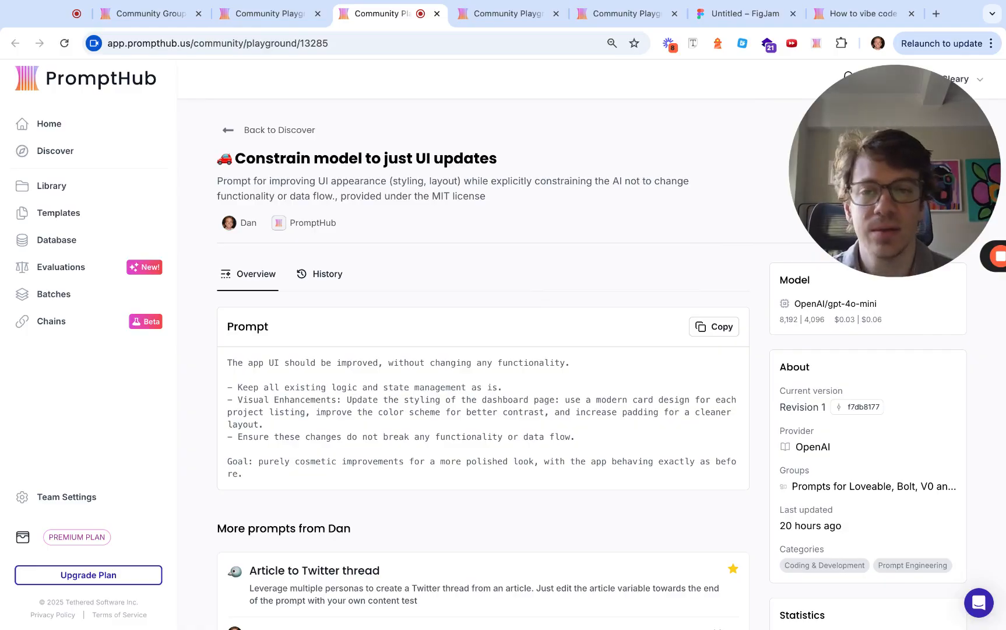
{"action": "left_click", "coordinate": [744, 12]}
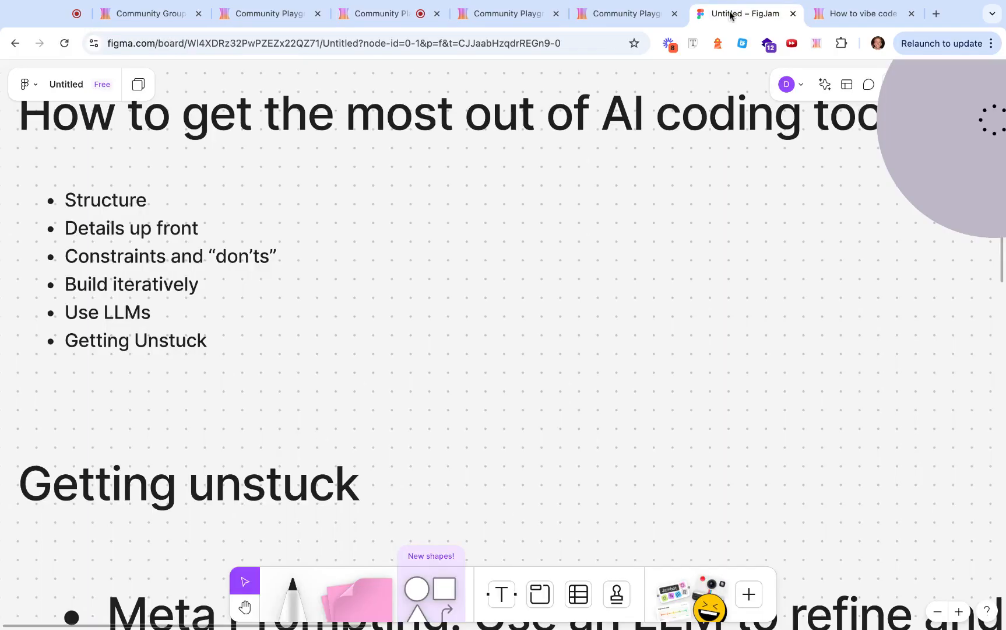
Overlap the 'what you actually tell the LLM' circle onto 'your head', then separate them
{"action": "left_click", "coordinate": [147, 13]}
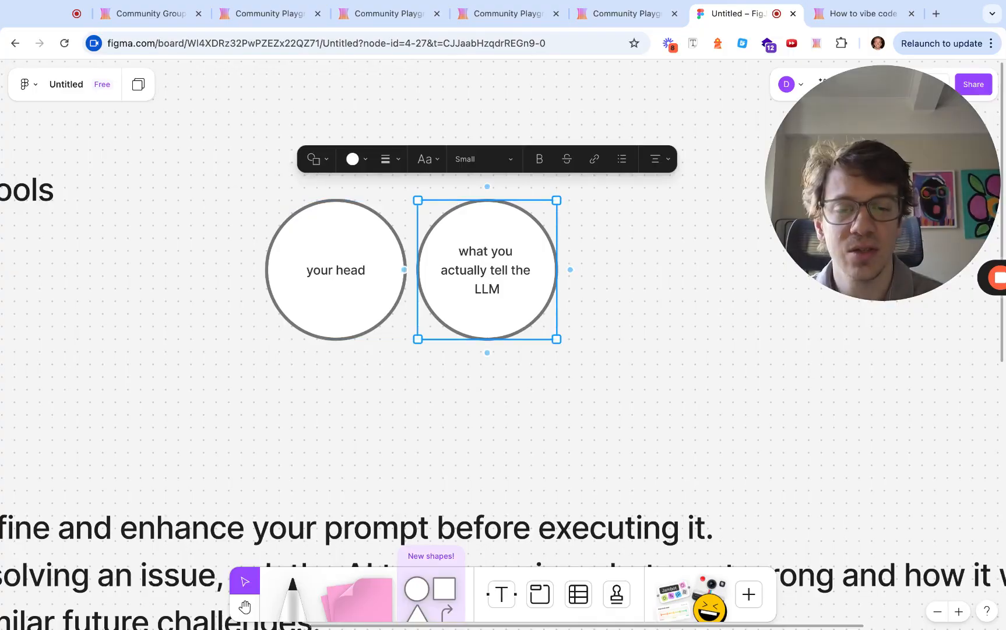
{"action": "left_click_drag", "start_coordinate": [486, 268], "coordinate": [461, 268]}
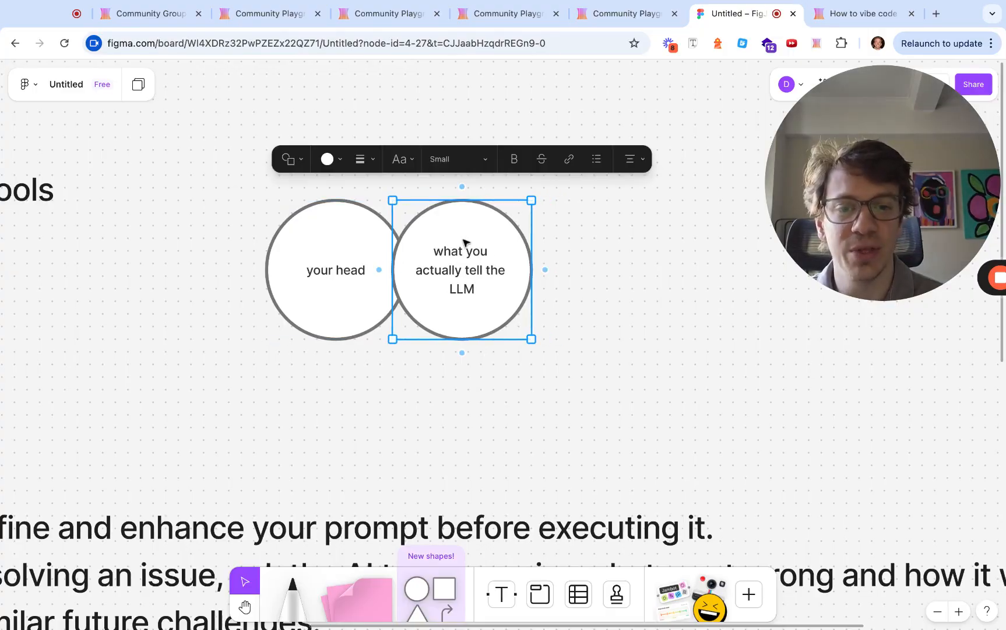
{"action": "left_click_drag", "start_coordinate": [461, 269], "coordinate": [411, 269]}
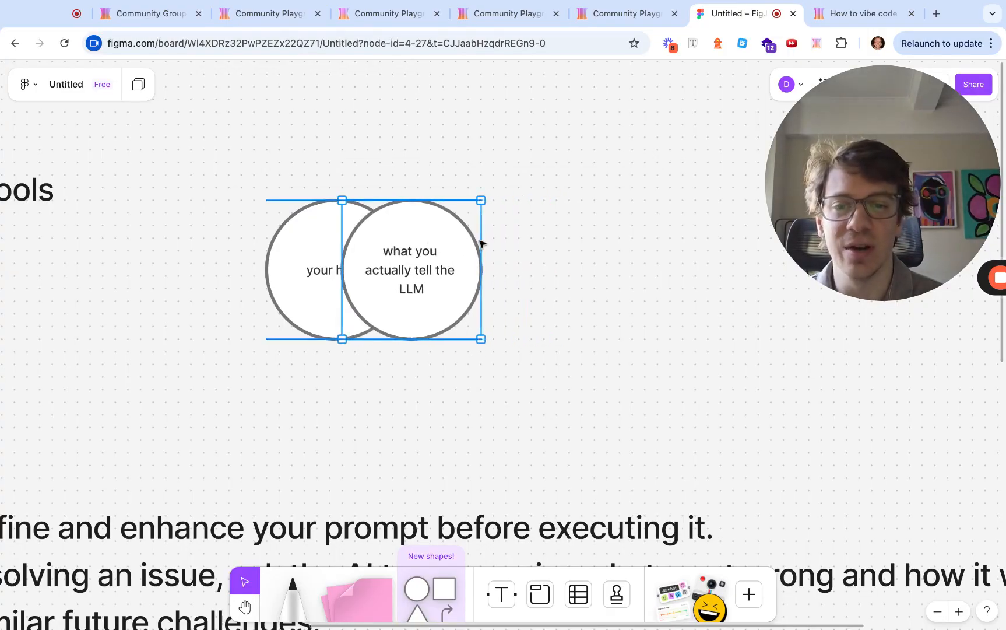
{"action": "left_click_drag", "start_coordinate": [410, 268], "coordinate": [333, 268]}
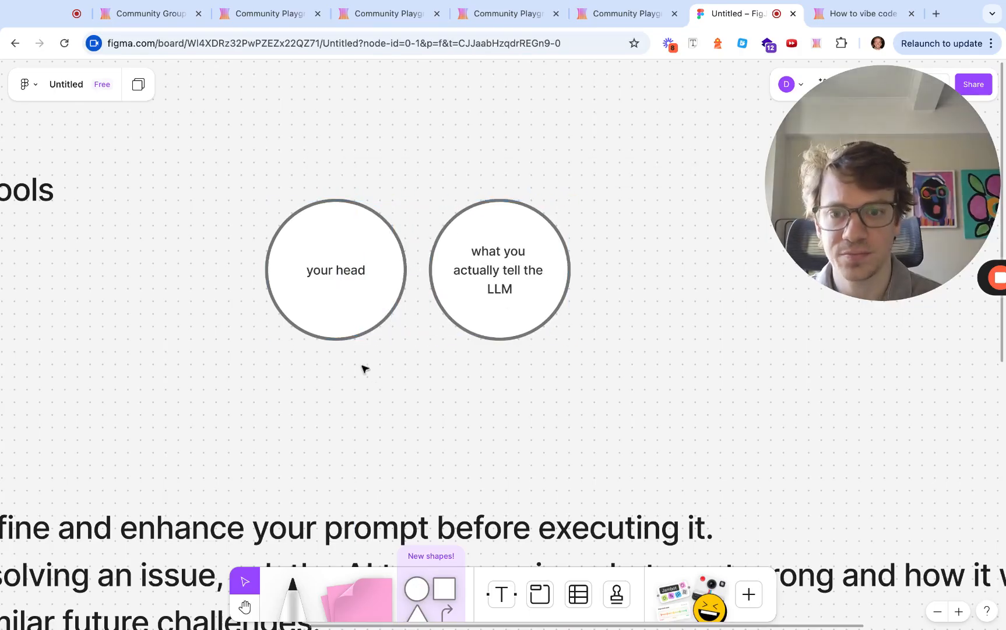
{"action": "mouse_move", "coordinate": [380, 418]}
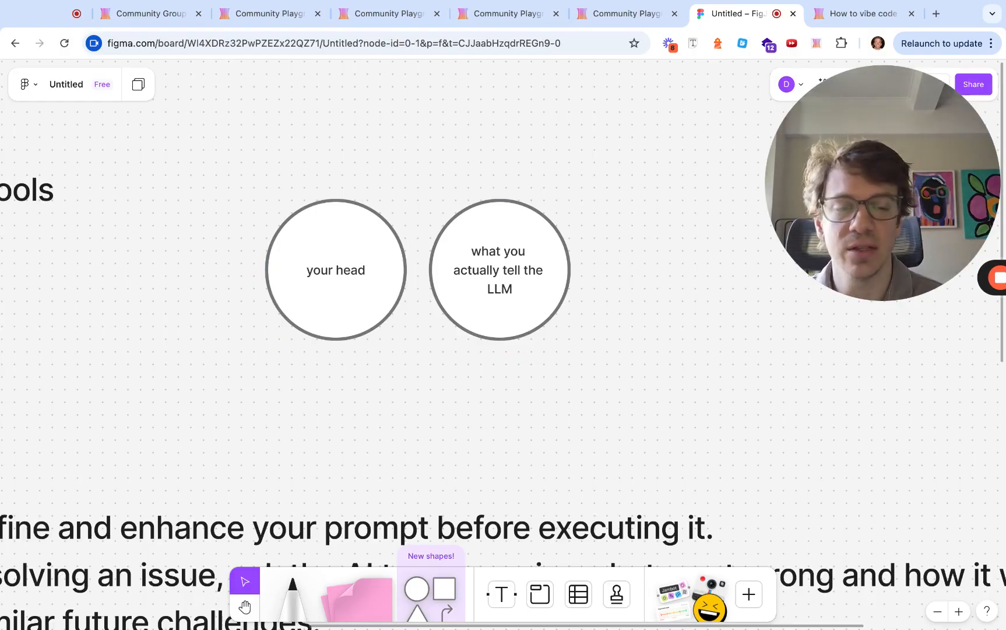
{"action": "left_click", "coordinate": [498, 269]}
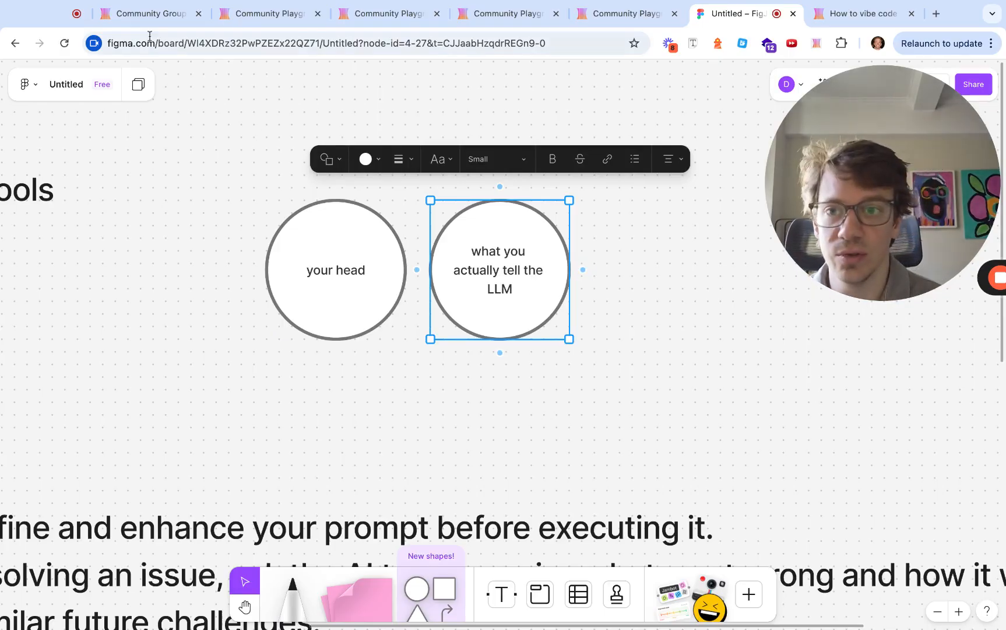
Scroll the app-builder group to the Lovable Prompt Library examples, including Mobile Responsiveness
{"action": "left_click", "coordinate": [144, 13]}
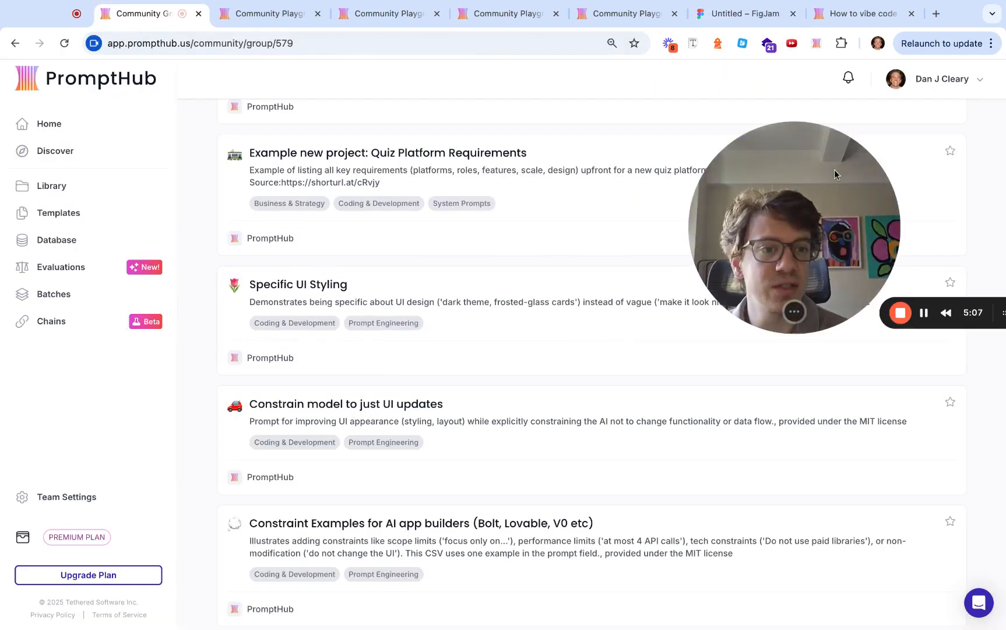
{"action": "scroll", "scroll_direction": "down", "scroll_amount": 3}
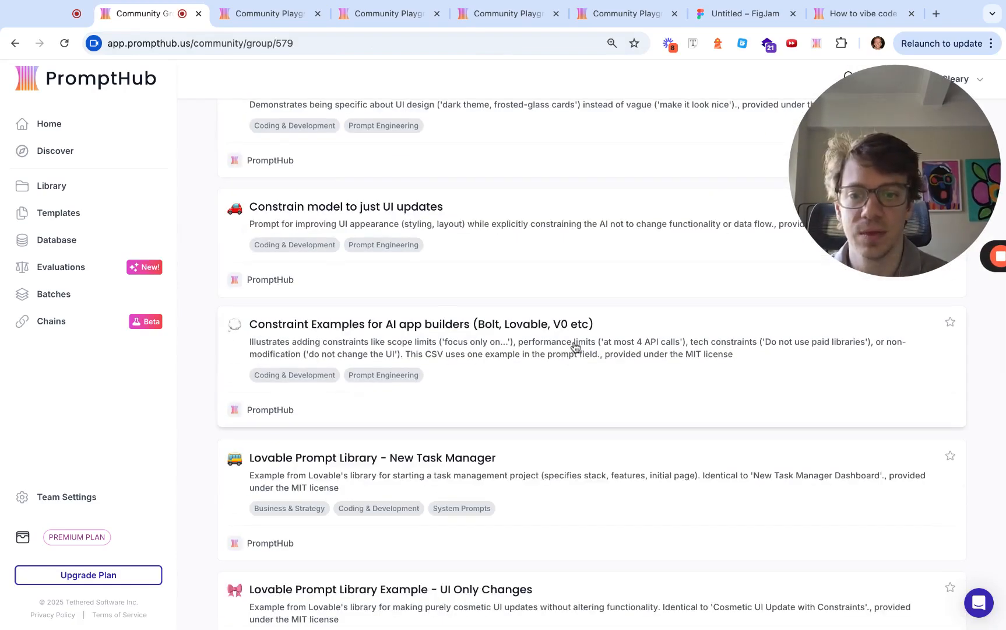
{"action": "scroll", "scroll_direction": "down", "scroll_amount": 3}
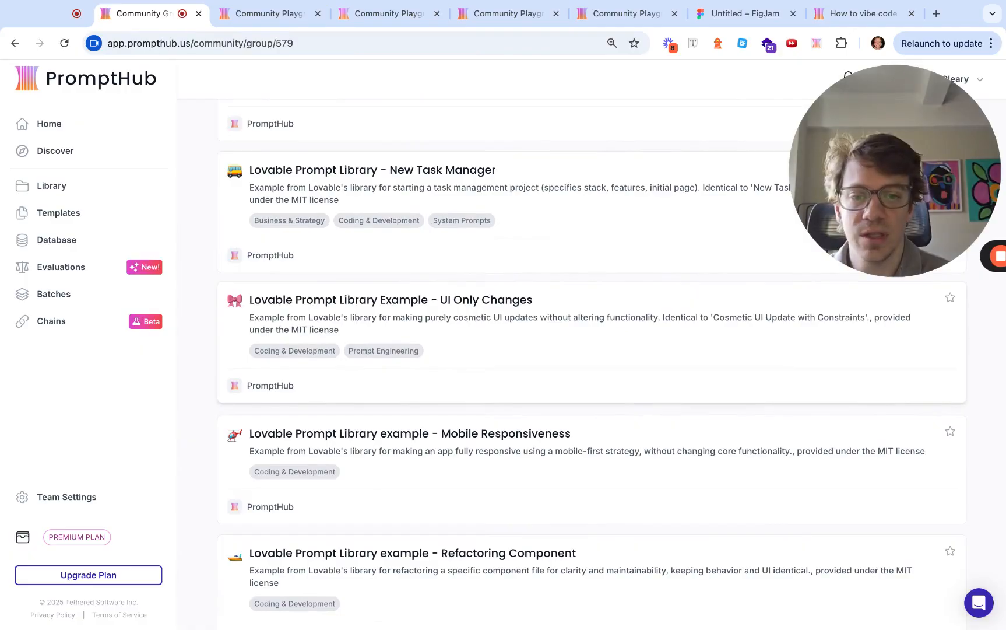
{"action": "scroll", "scroll_direction": "down", "scroll_amount": 3}
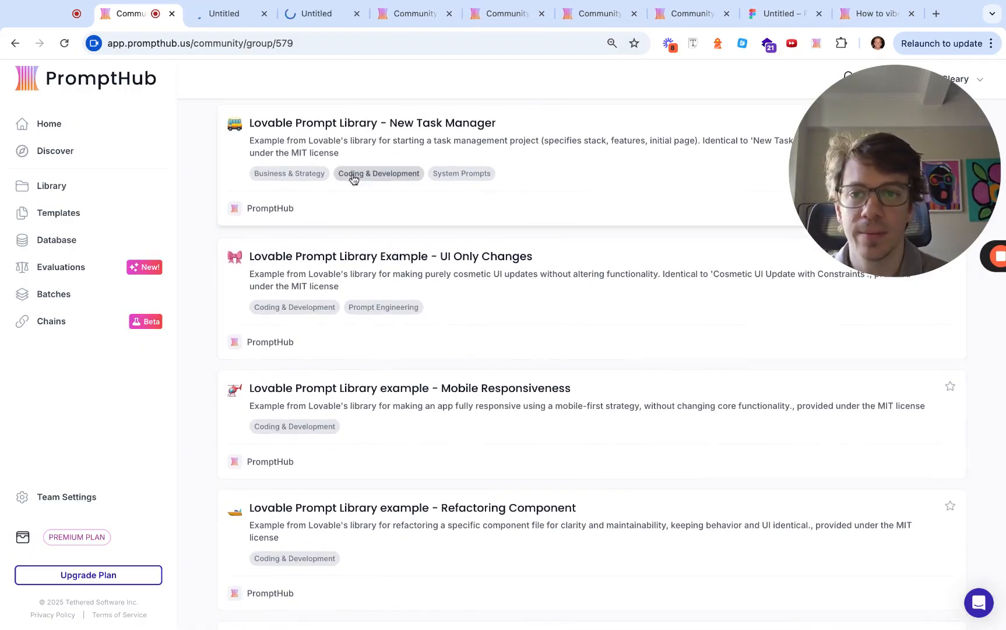
{"action": "scroll", "scroll_direction": "down", "scroll_amount": 3}
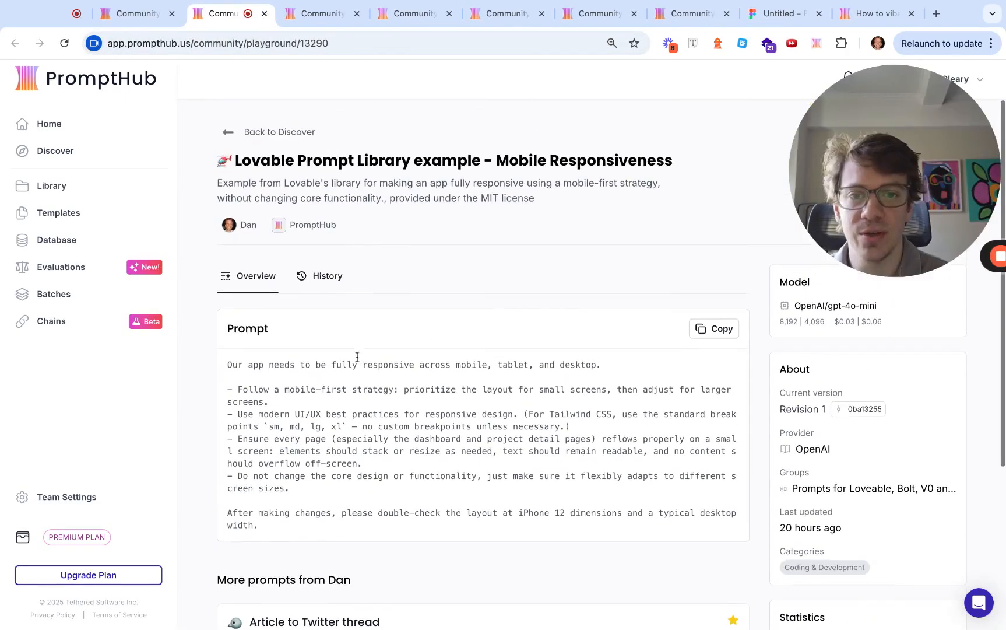
Scroll through the Mobile Responsiveness prompt text and back to the group's prompt list
{"action": "scroll", "scroll_direction": "down", "scroll_amount": 3}
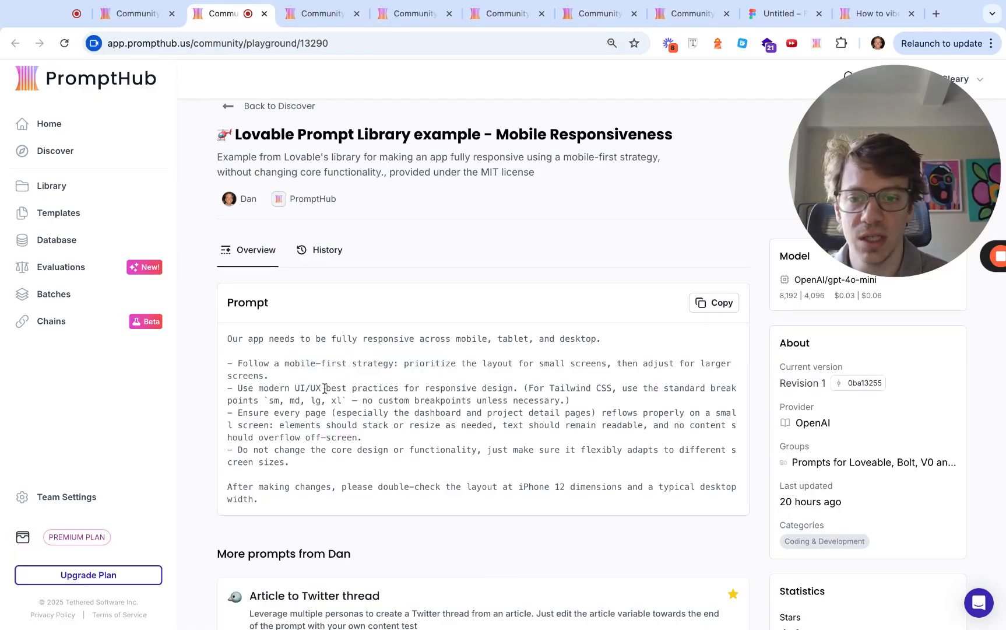
{"action": "double_click", "coordinate": [571, 388]}
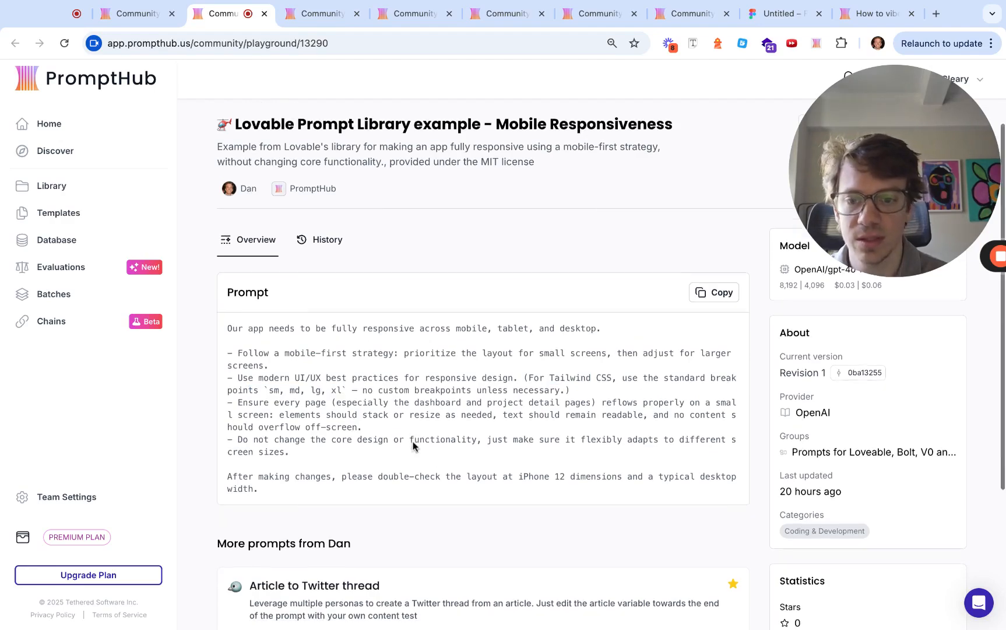
{"action": "scroll", "scroll_direction": "down", "scroll_amount": 3}
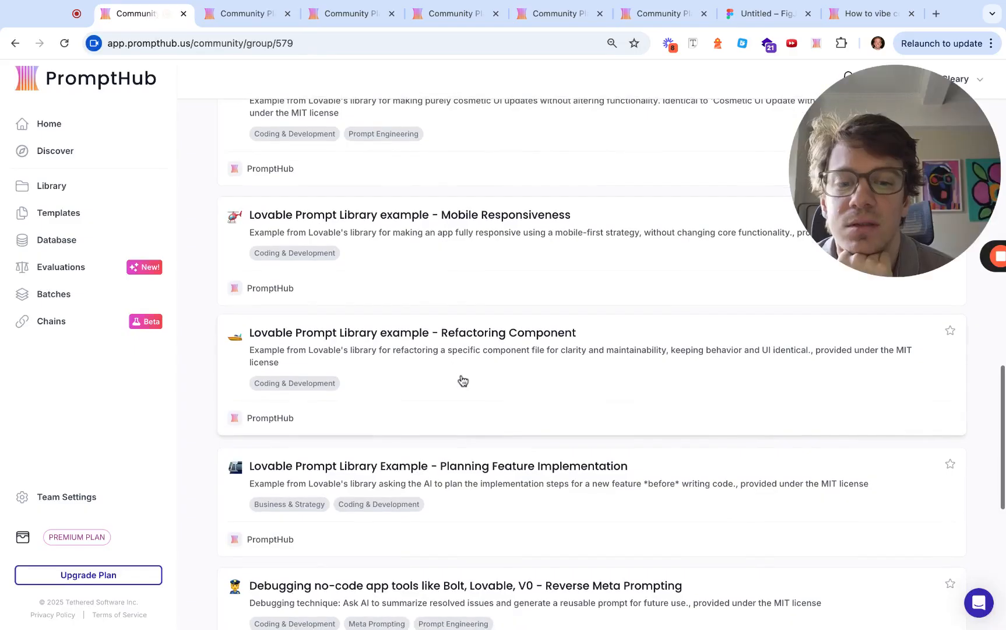
Scroll to the debugging prompts, close two covered example tabs, and open a debugging prompt
{"action": "scroll", "scroll_direction": "down", "scroll_amount": 3}
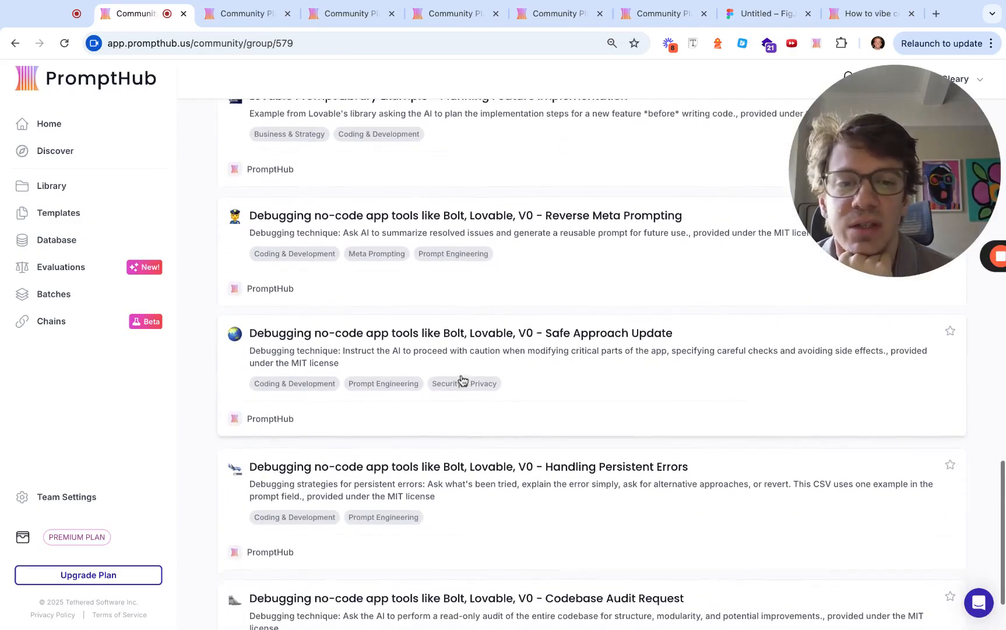
{"action": "scroll", "scroll_direction": "down", "scroll_amount": 3}
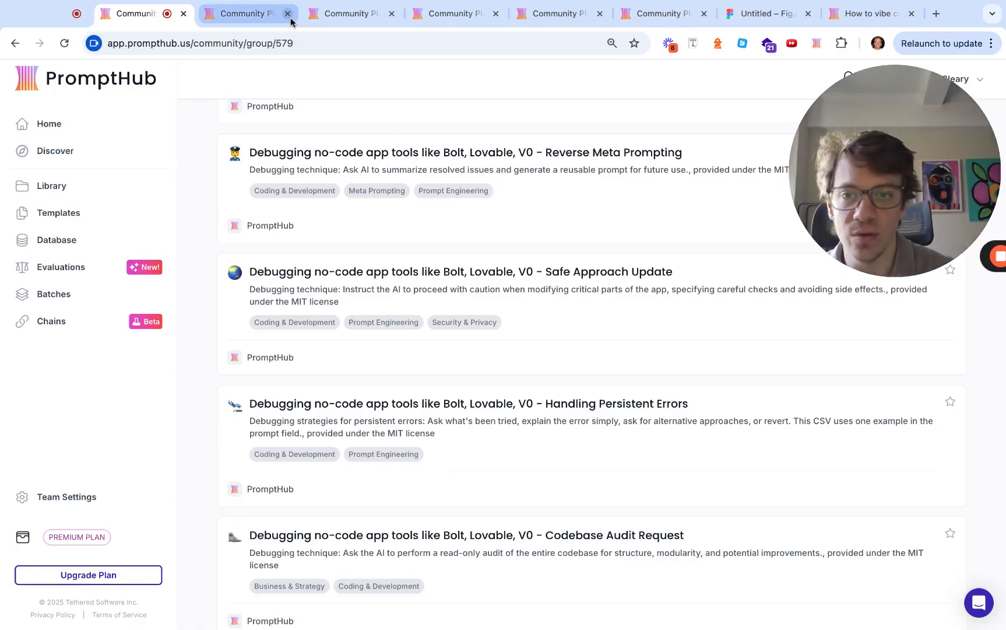
{"action": "left_click", "coordinate": [287, 13]}
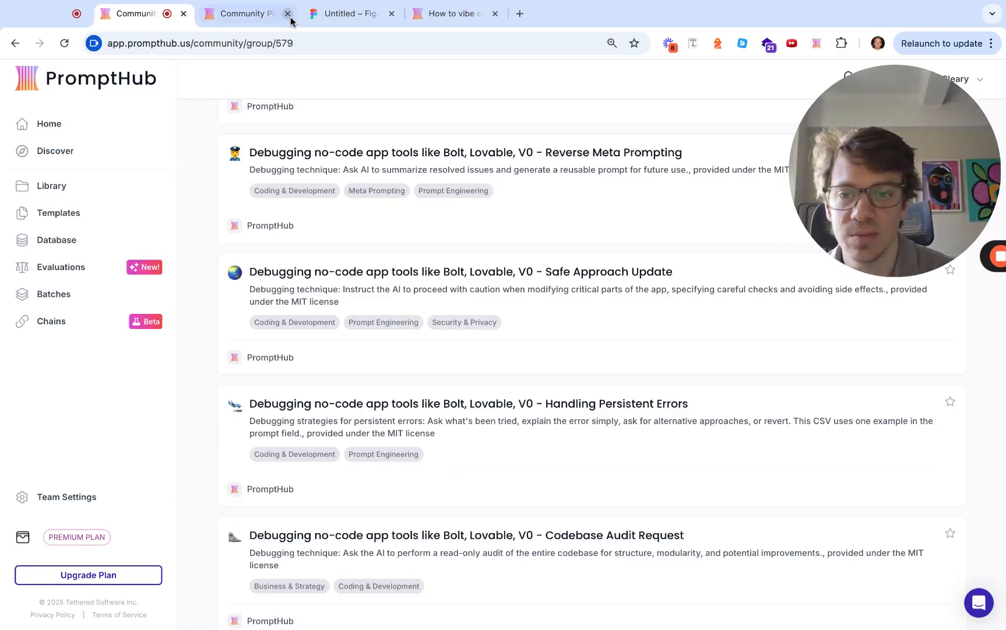
{"action": "left_click", "coordinate": [287, 13]}
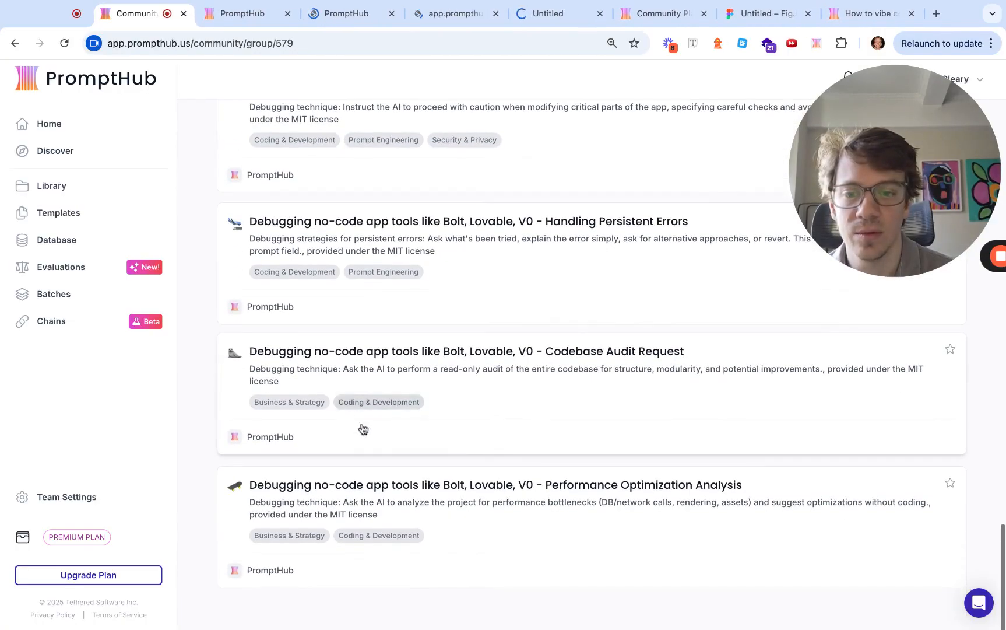
{"action": "left_click", "coordinate": [769, 13]}
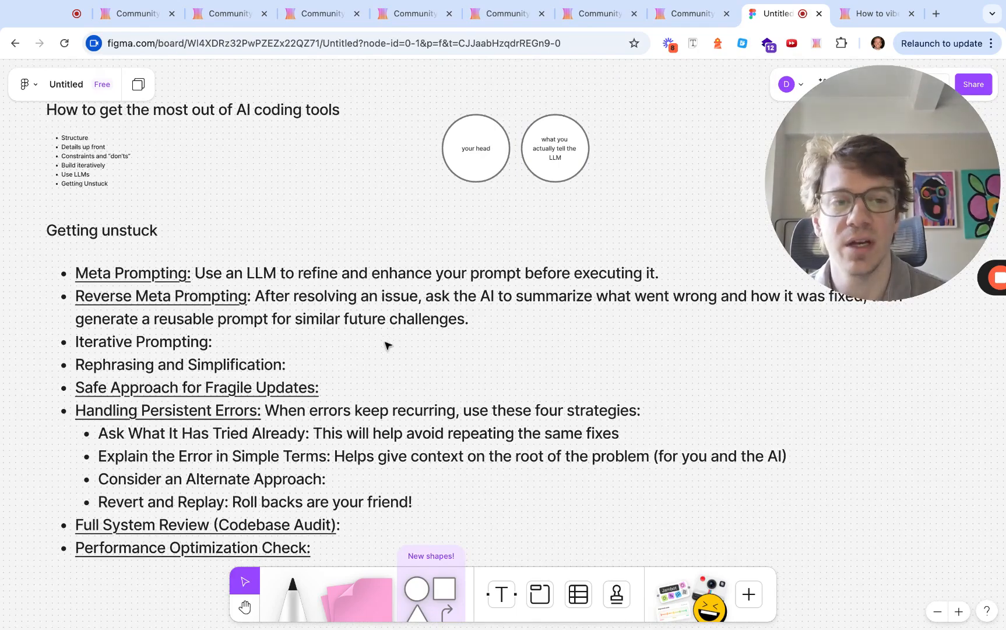
Scroll through FigJam's 'Getting unstuck' tips, then show the Reverse Meta Prompting prompt
{"action": "scroll", "scroll_direction": "down", "scroll_amount": 3}
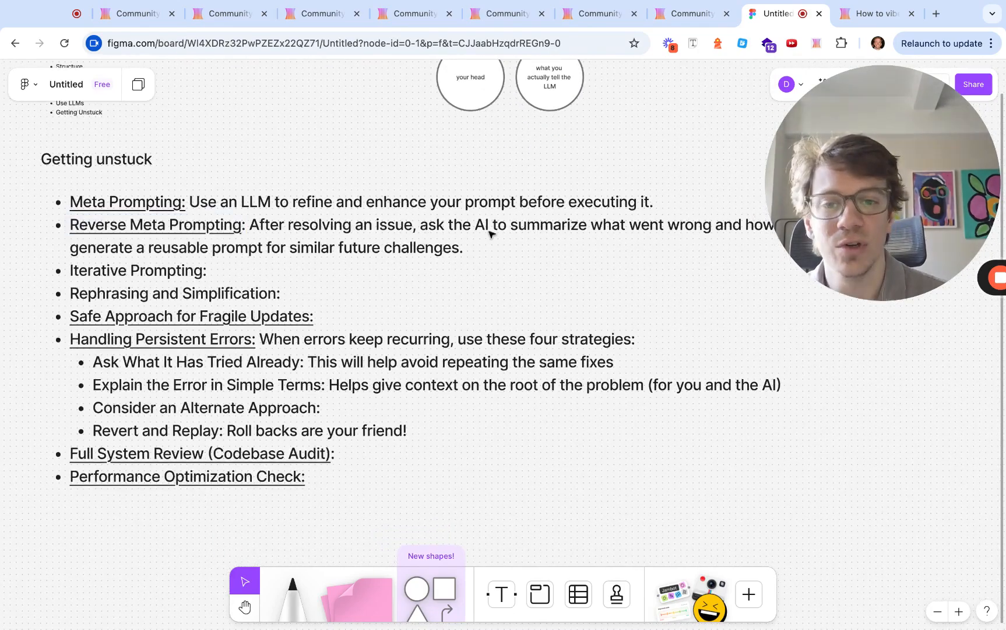
{"action": "mouse_move", "coordinate": [527, 275]}
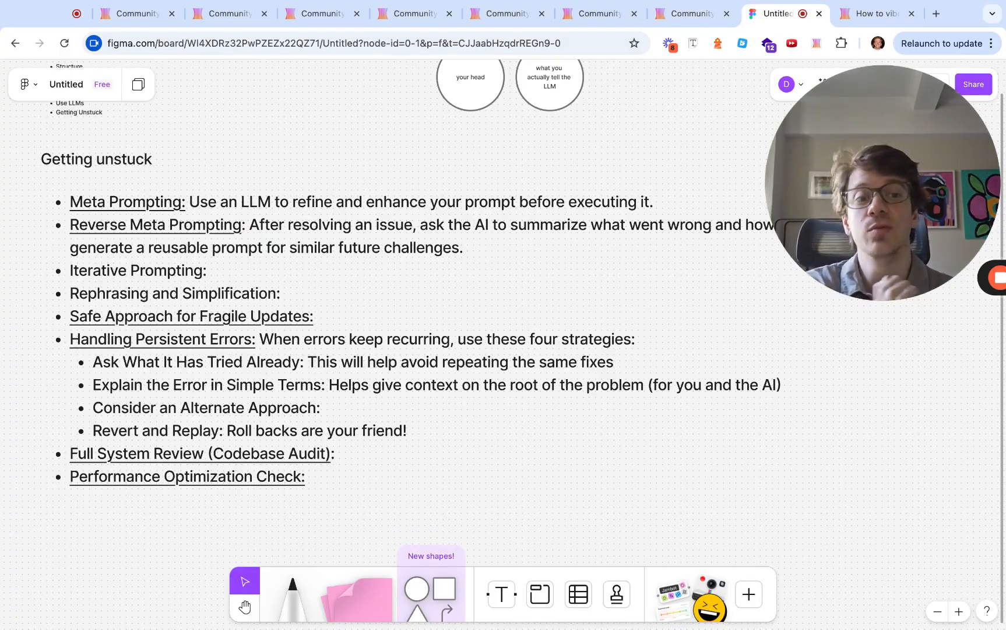
{"action": "mouse_move", "coordinate": [478, 274]}
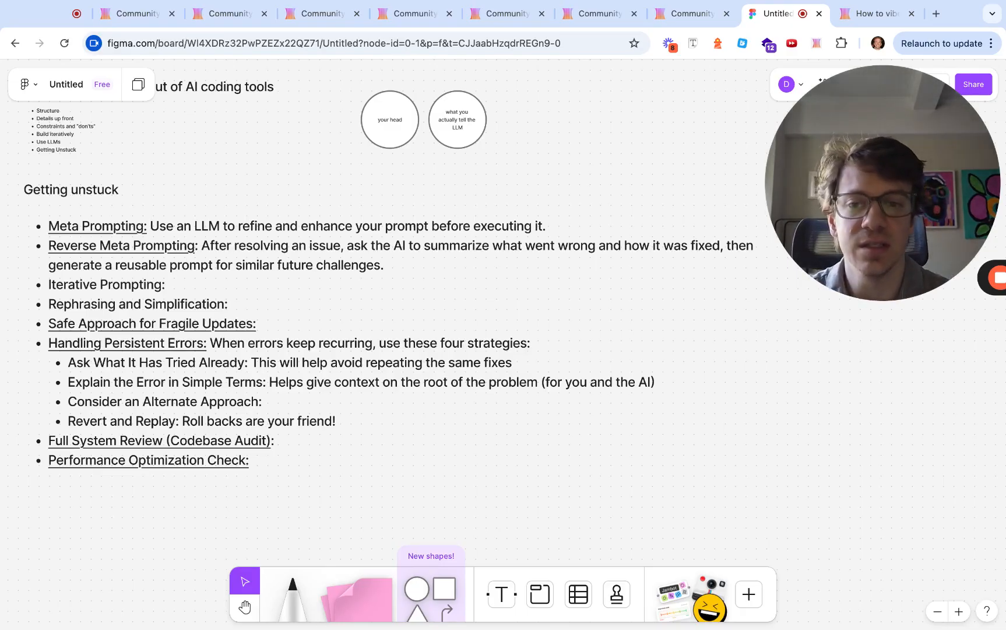
{"action": "scroll", "scroll_direction": "down", "scroll_amount": 3}
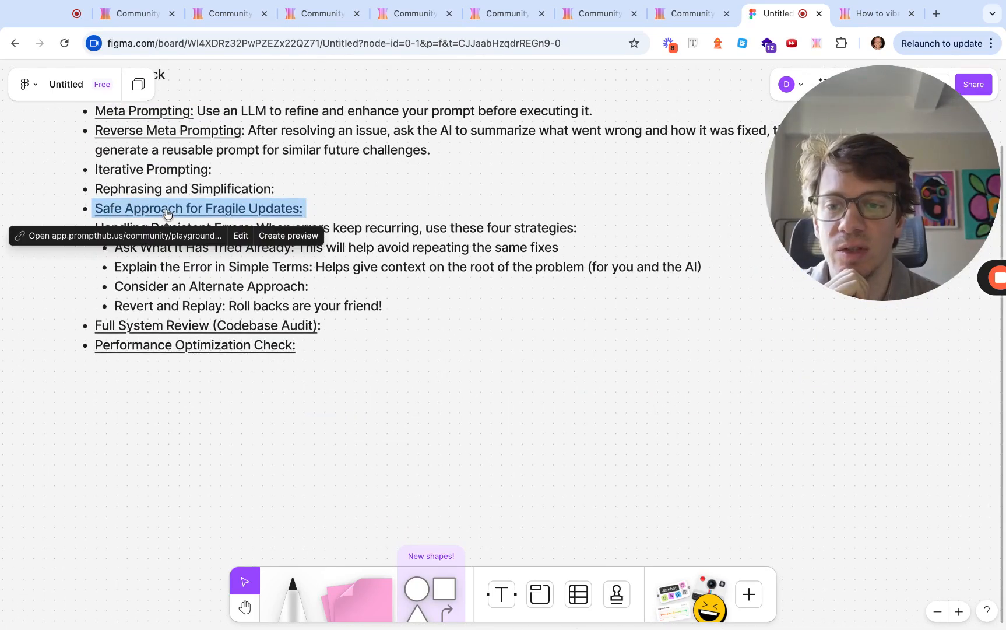
{"action": "scroll", "scroll_direction": "down", "scroll_amount": 3}
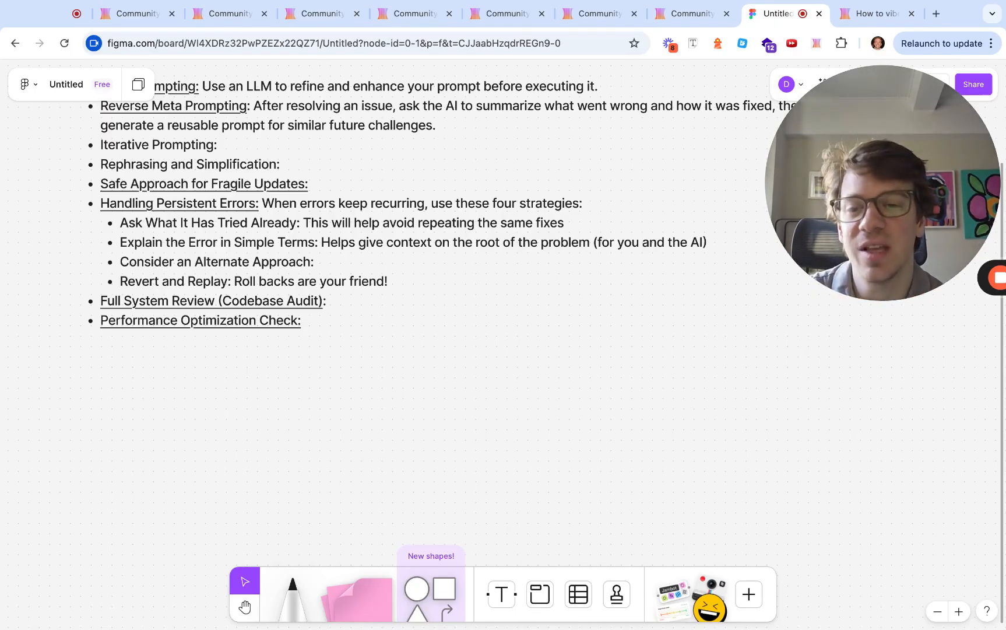
{"action": "scroll", "scroll_direction": "down", "scroll_amount": 3}
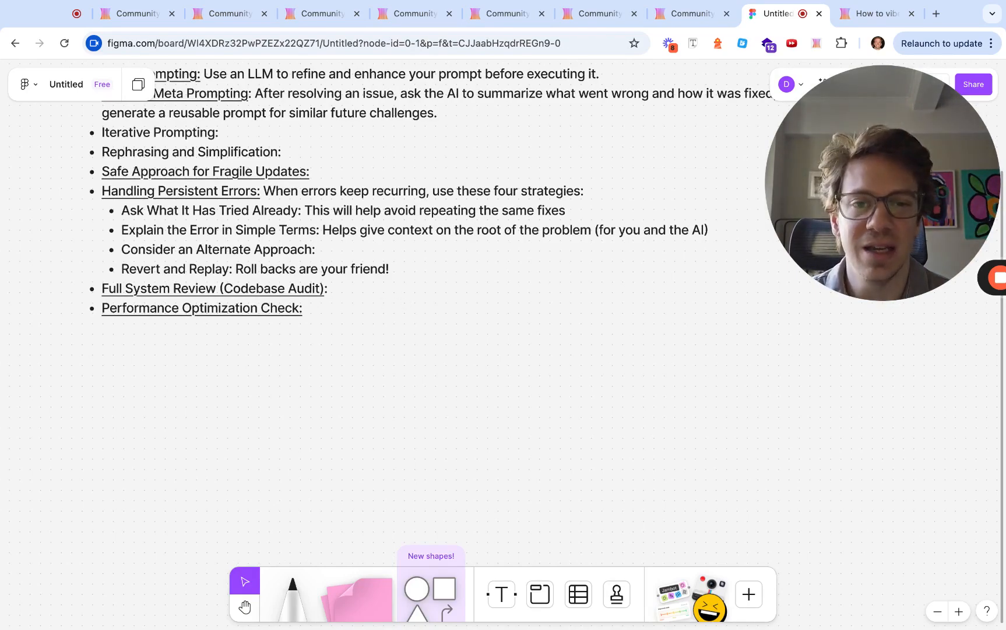
{"action": "mouse_move", "coordinate": [405, 218]}
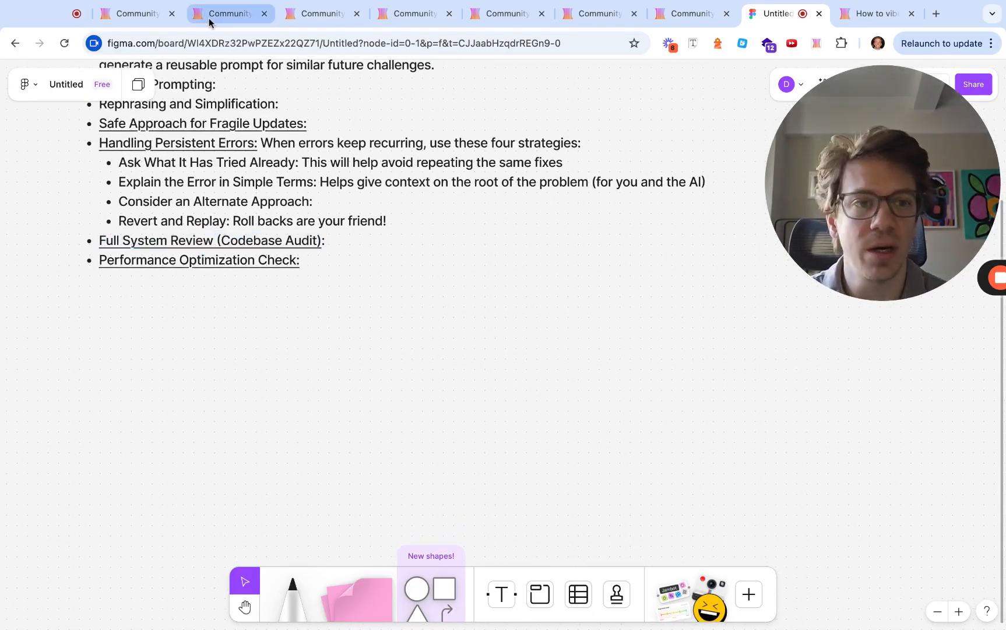
{"action": "left_click", "coordinate": [224, 13]}
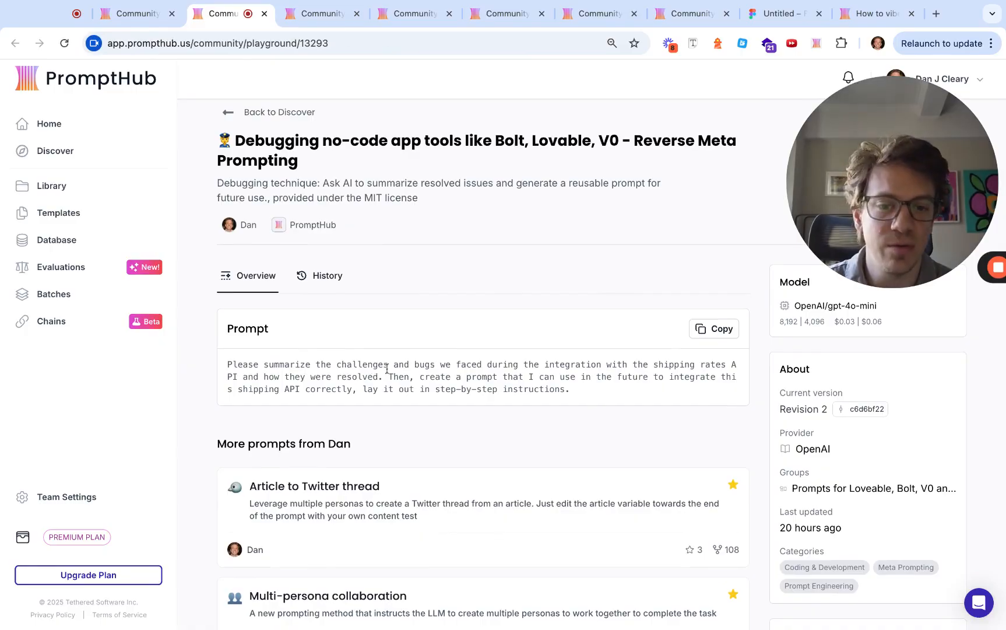
Read through the Reverse Meta Prompting prompt, then bring up the Safe Approach Update example
{"action": "left_click_drag", "start_coordinate": [537, 364], "coordinate": [685, 364]}
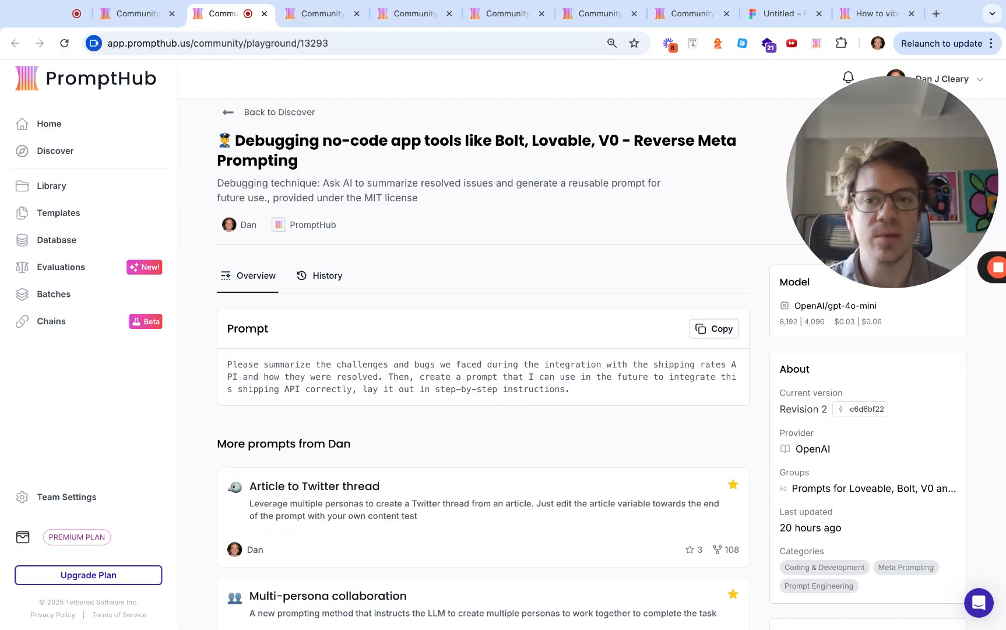
{"action": "left_click", "coordinate": [320, 13]}
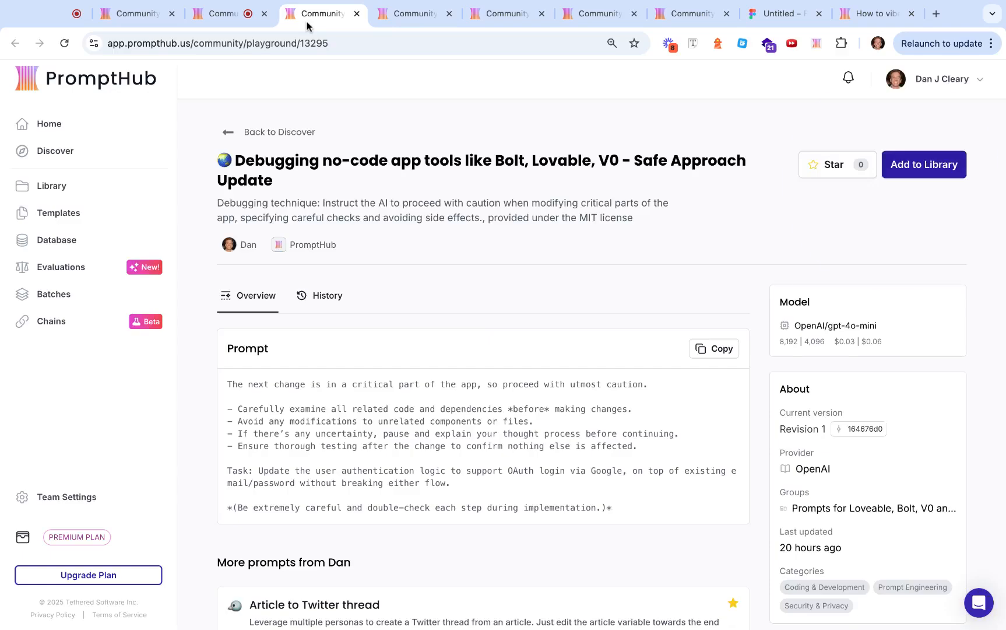
Review the Safe Approach through Performance Optimization Analysis prompts, then return to the FigJam board
{"action": "scroll", "scroll_direction": "down", "scroll_amount": 3}
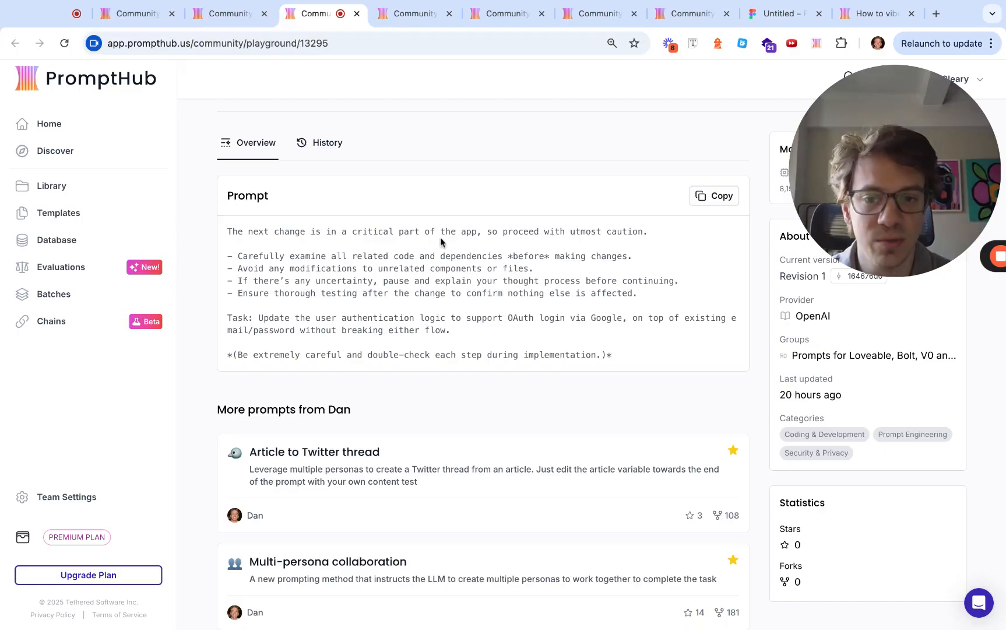
{"action": "left_click_drag", "start_coordinate": [287, 256], "coordinate": [451, 255]}
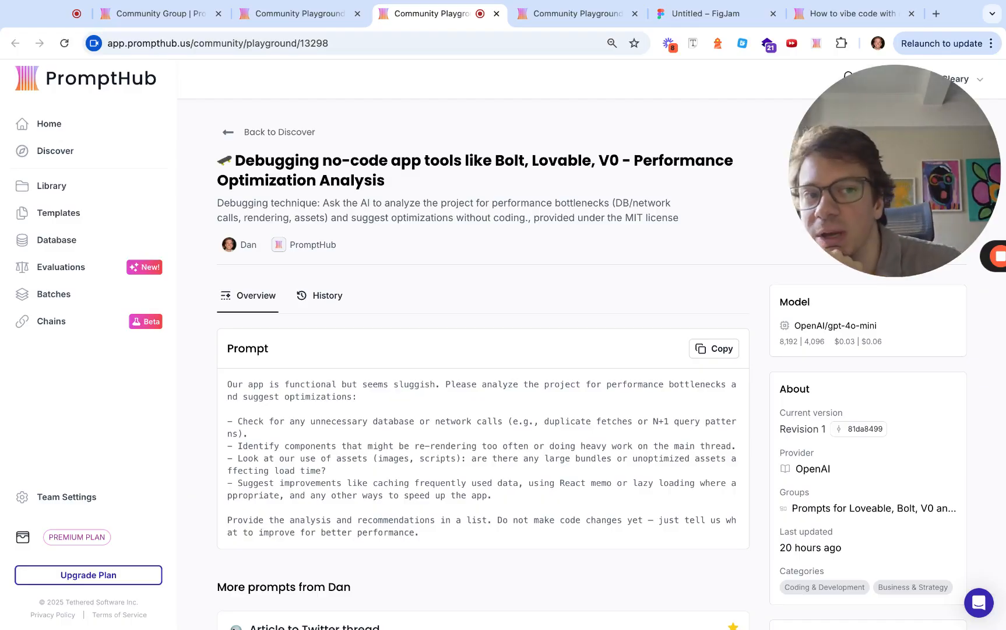
{"action": "left_click", "coordinate": [714, 13]}
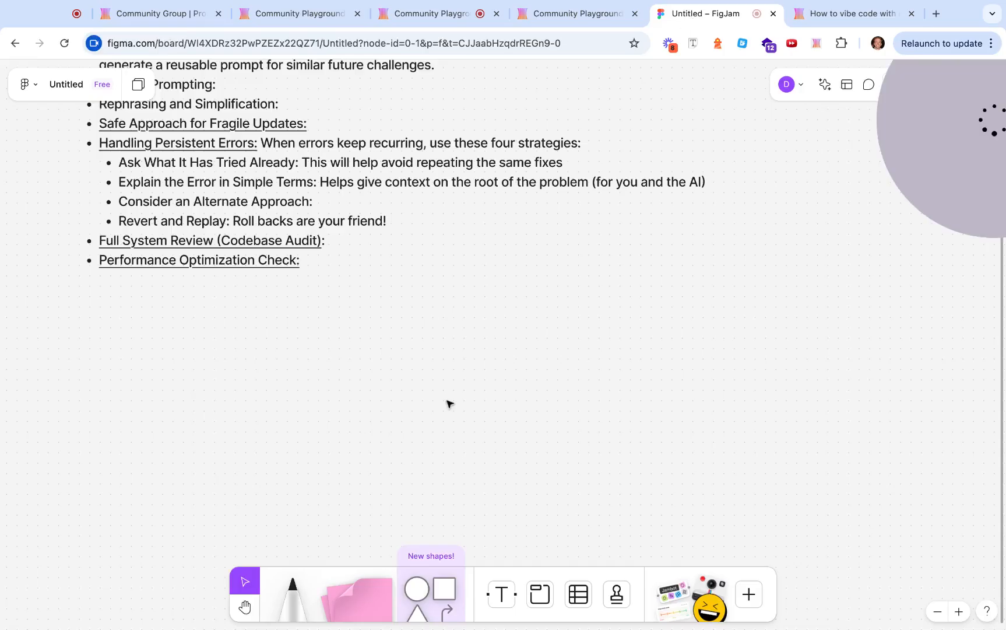